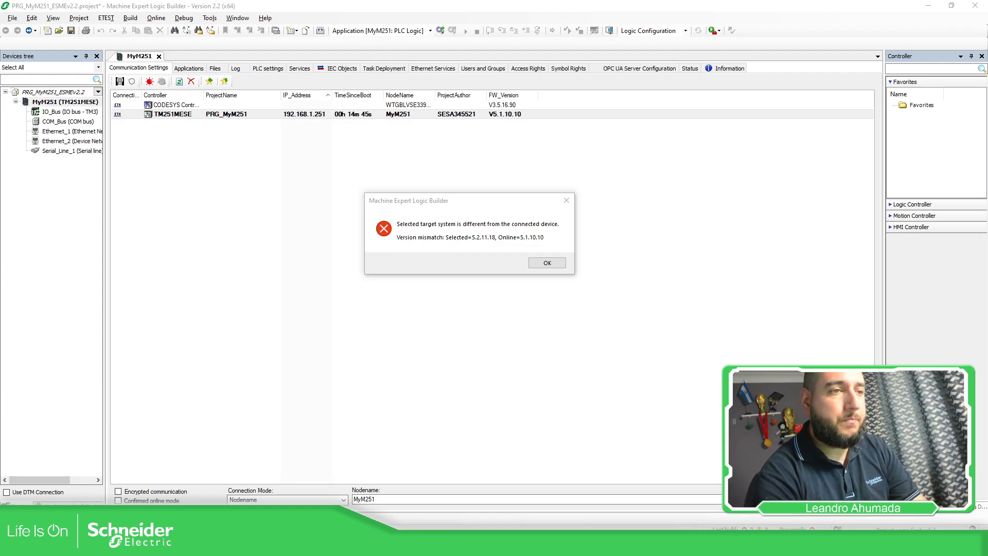
{"action": "mouse_move", "coordinate": [438, 199]}
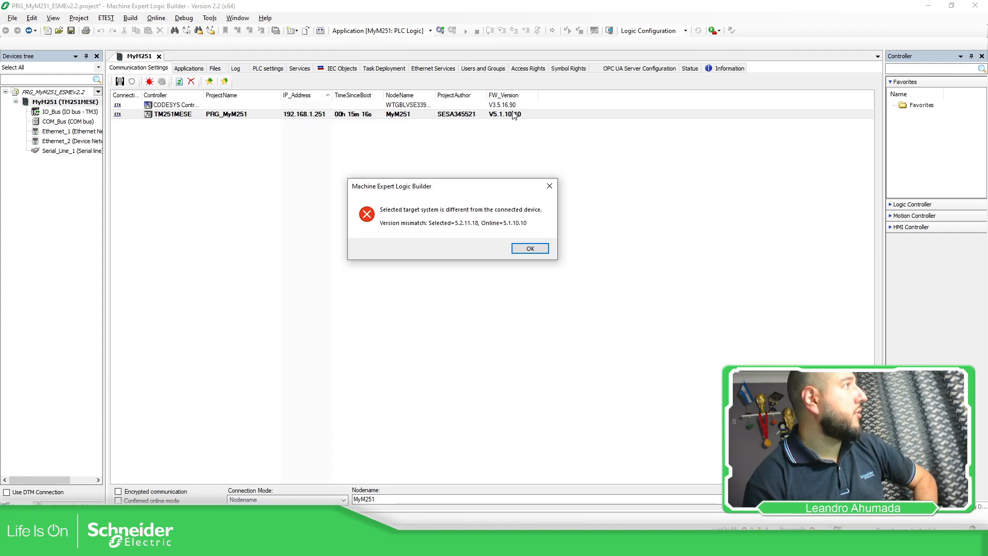
{"action": "mouse_move", "coordinate": [495, 123]}
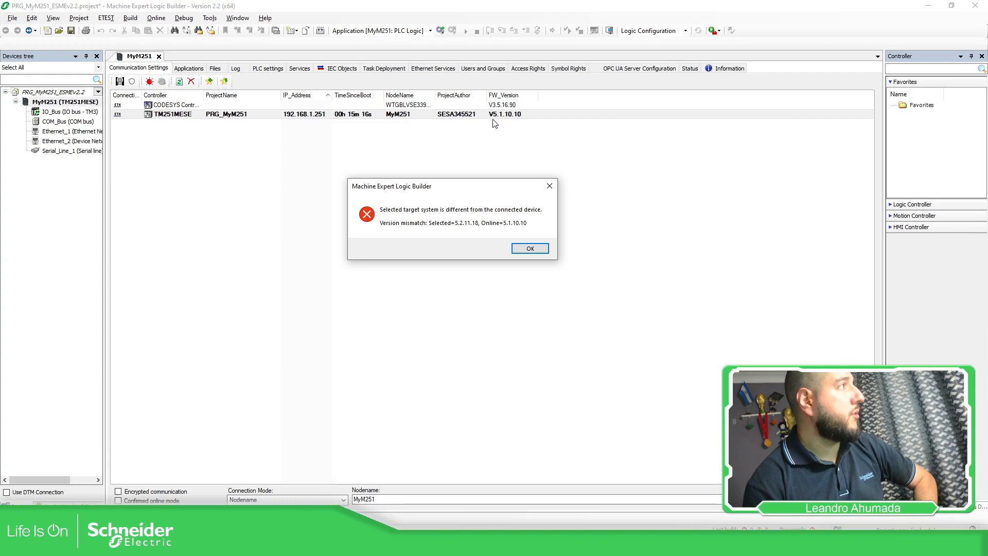
{"action": "mouse_move", "coordinate": [514, 121]}
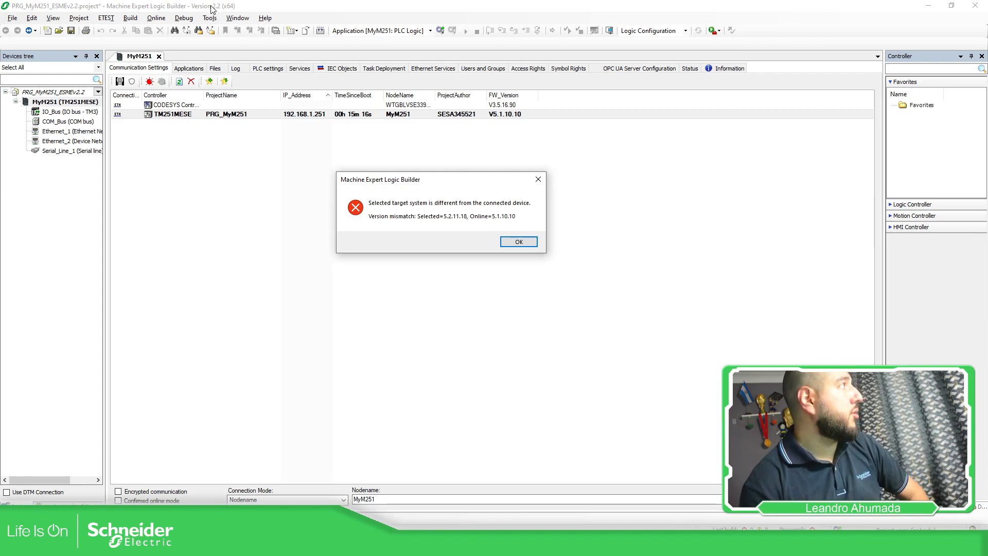
{"action": "mouse_move", "coordinate": [508, 233]}
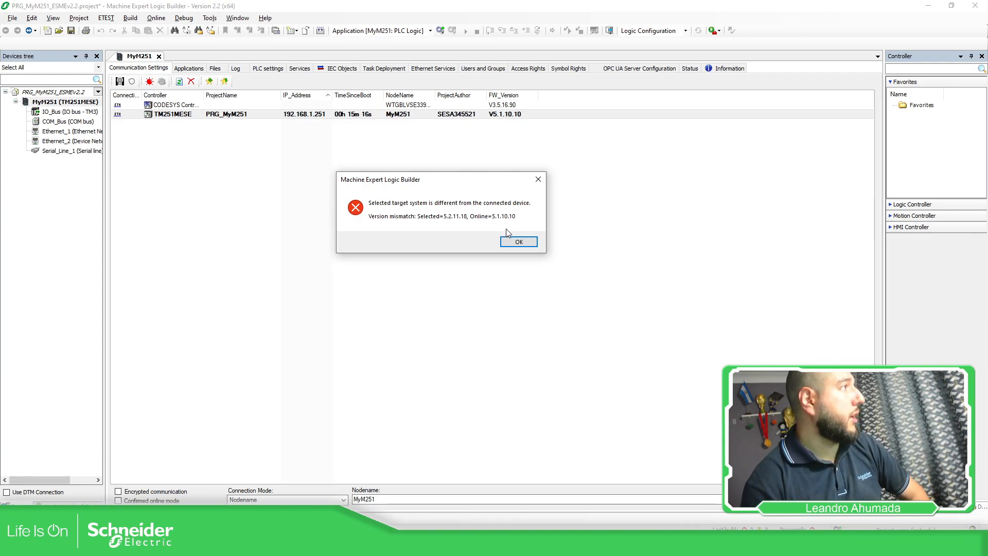
Step: Dismiss the firmware version mismatch error and post-configuration warning, then log out from MyM251
{"action": "left_click", "coordinate": [518, 241]}
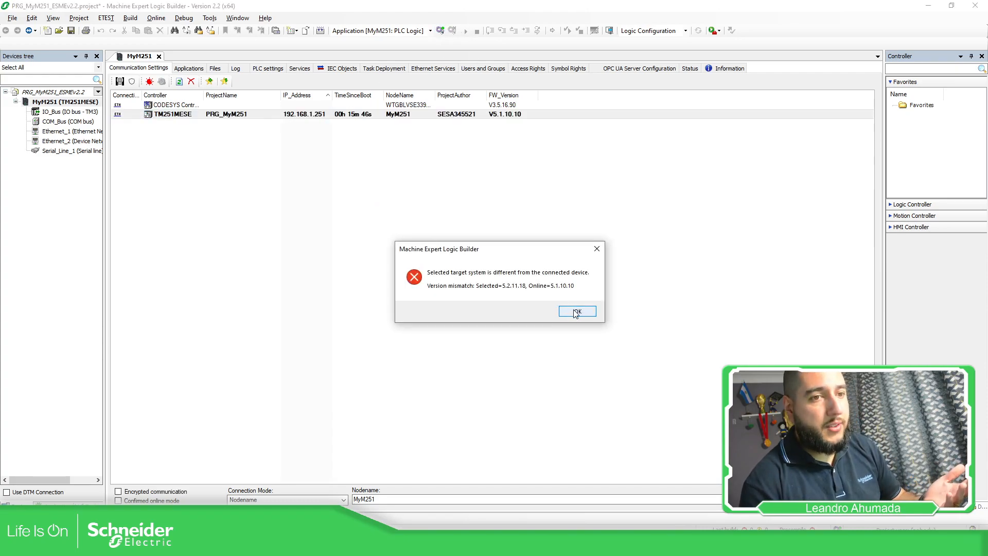
{"action": "left_click", "coordinate": [575, 311]}
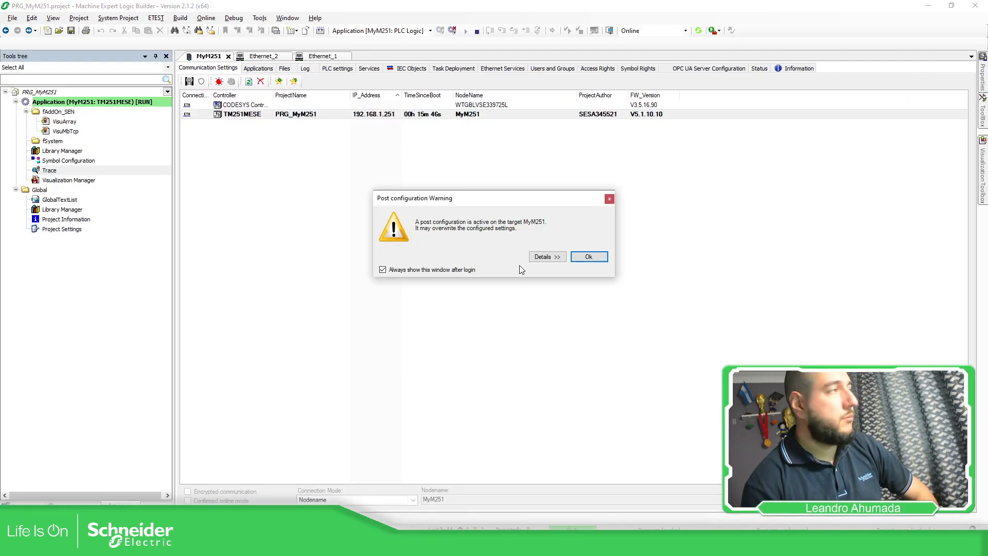
{"action": "left_click", "coordinate": [587, 257]}
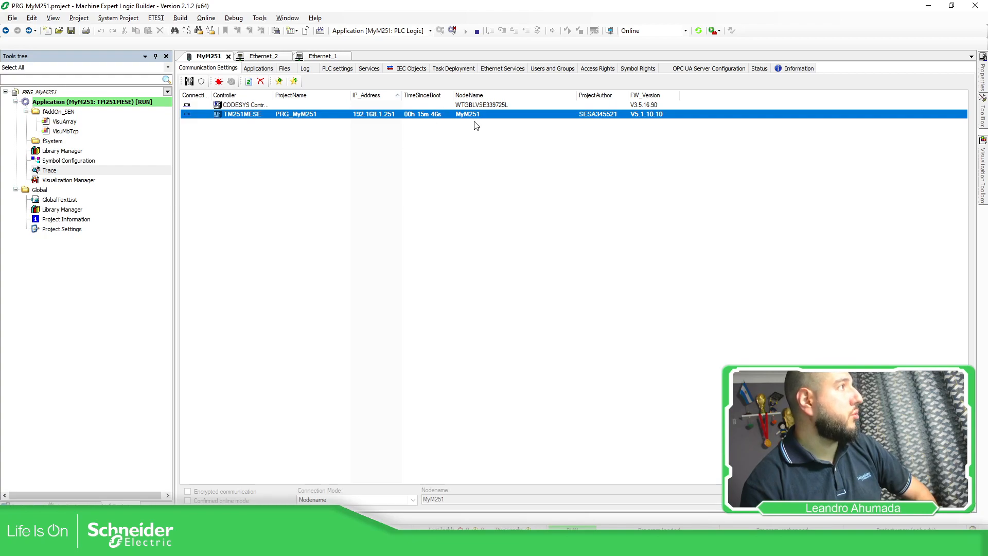
{"action": "mouse_move", "coordinate": [452, 30]}
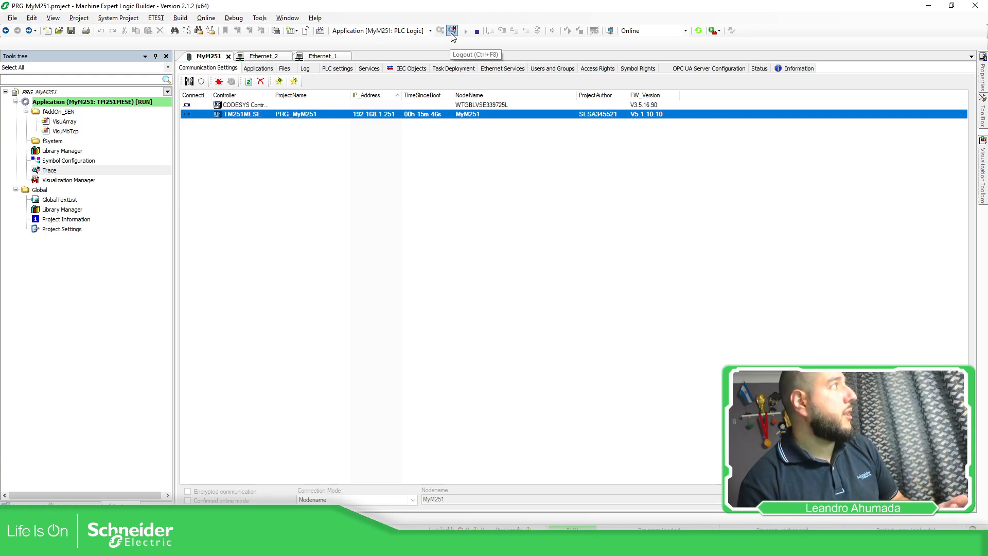
{"action": "left_click", "coordinate": [452, 30]}
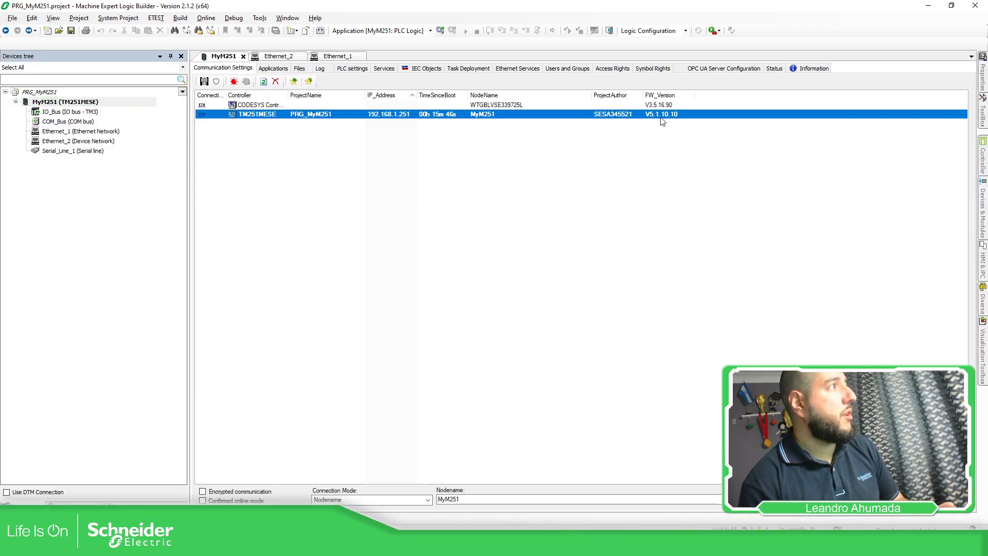
{"action": "mouse_move", "coordinate": [659, 114]}
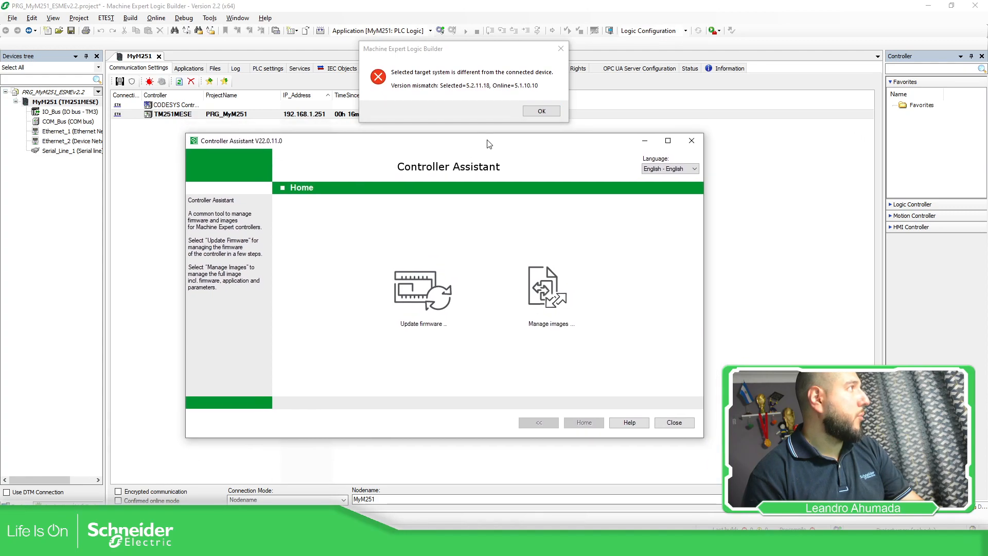
Step: Start a firmware update for an M251 controller with firmware V5.2.11.18 and continue
{"action": "left_click", "coordinate": [422, 289]}
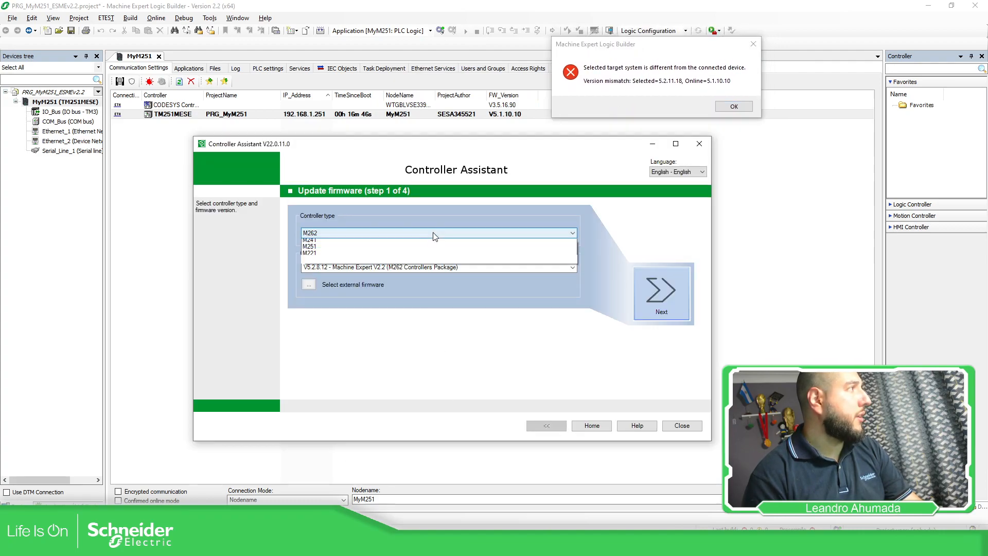
{"action": "left_click", "coordinate": [309, 246]}
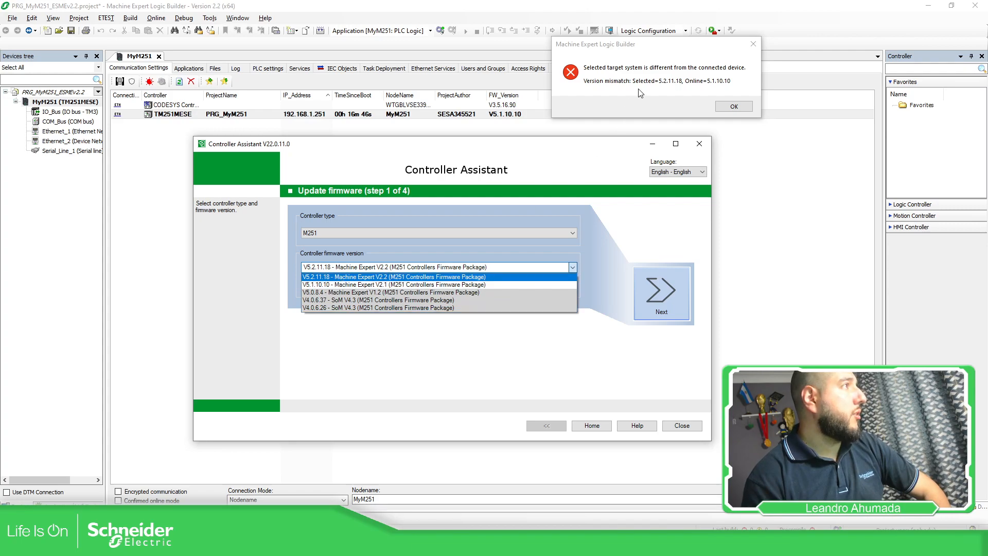
{"action": "mouse_move", "coordinate": [674, 86]}
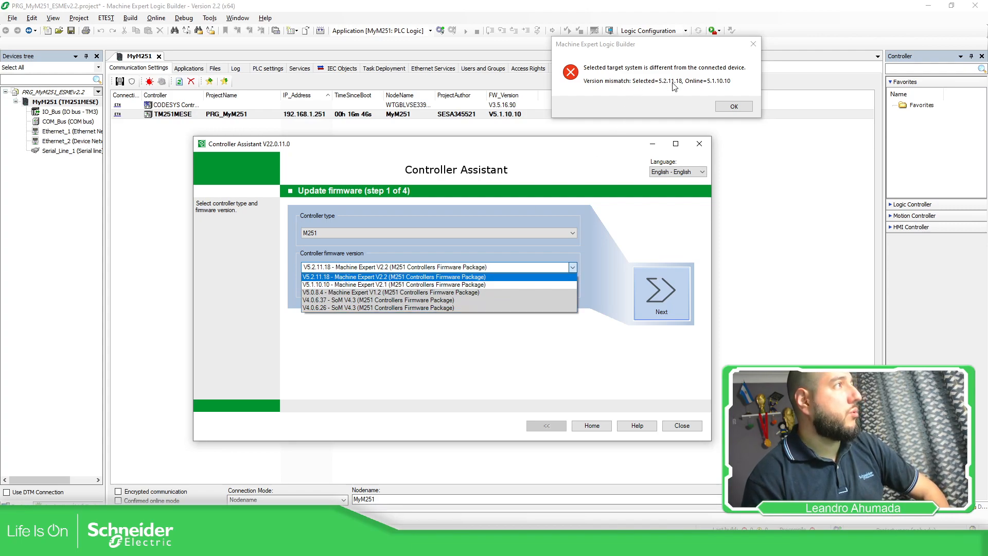
{"action": "mouse_move", "coordinate": [392, 281]}
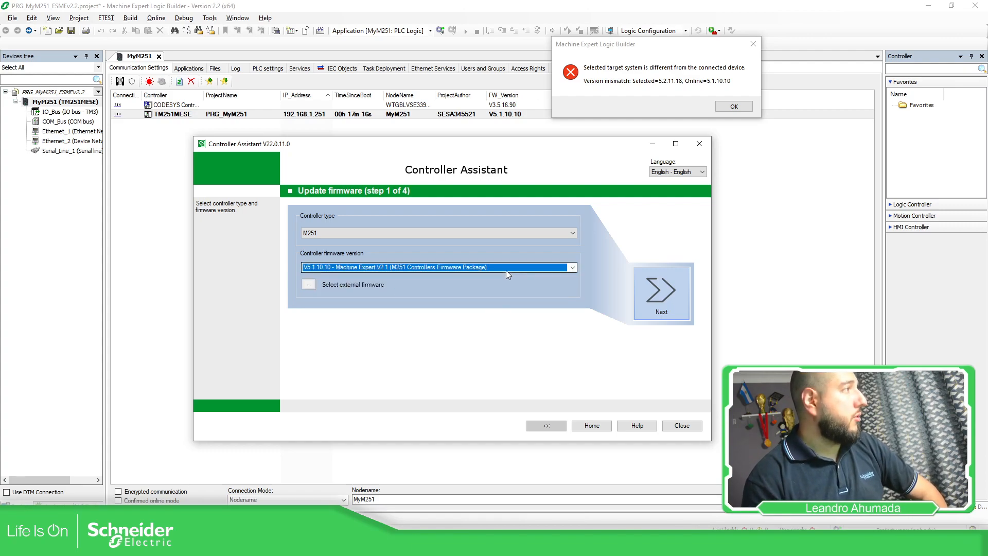
{"action": "mouse_move", "coordinate": [507, 272]}
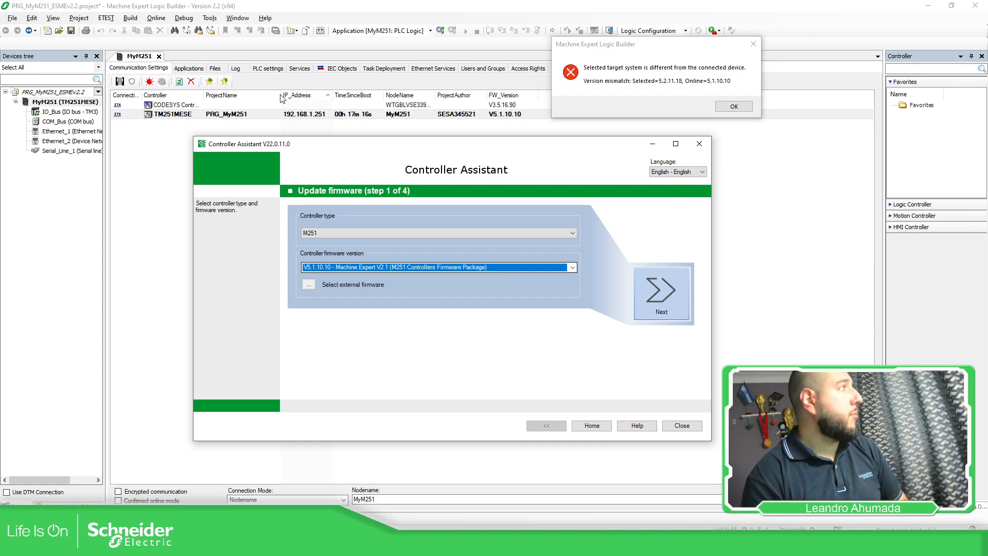
{"action": "left_click", "coordinate": [570, 267]}
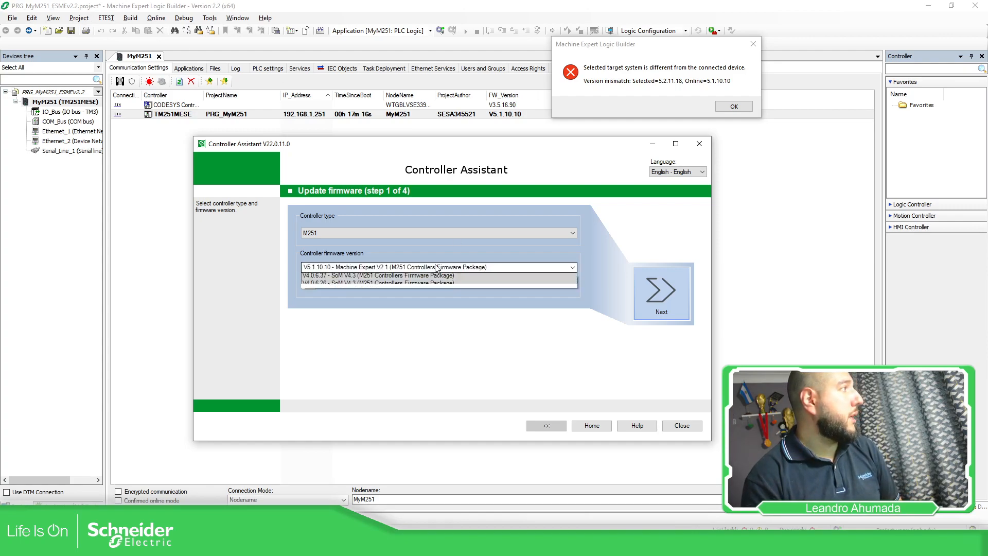
{"action": "left_click", "coordinate": [438, 267]}
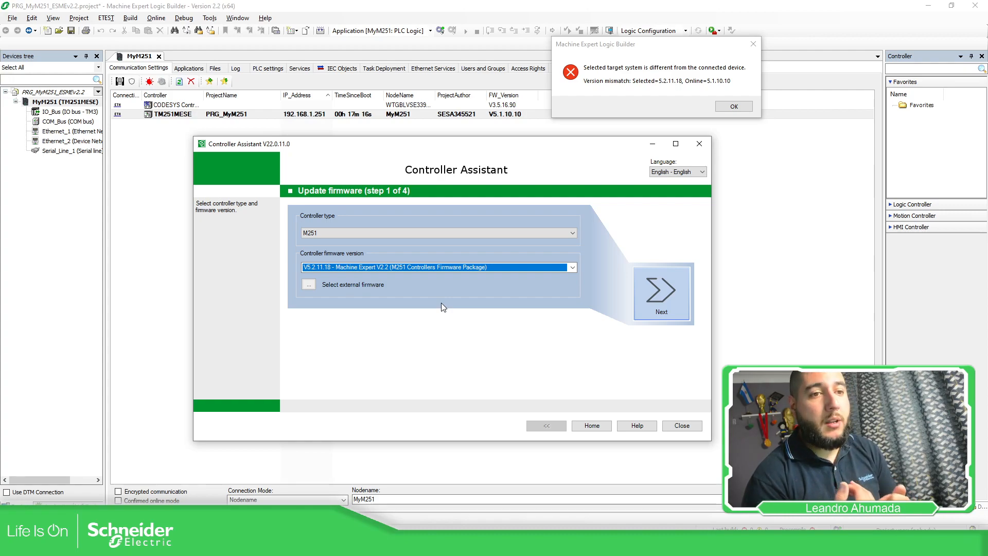
{"action": "mouse_move", "coordinate": [451, 215]}
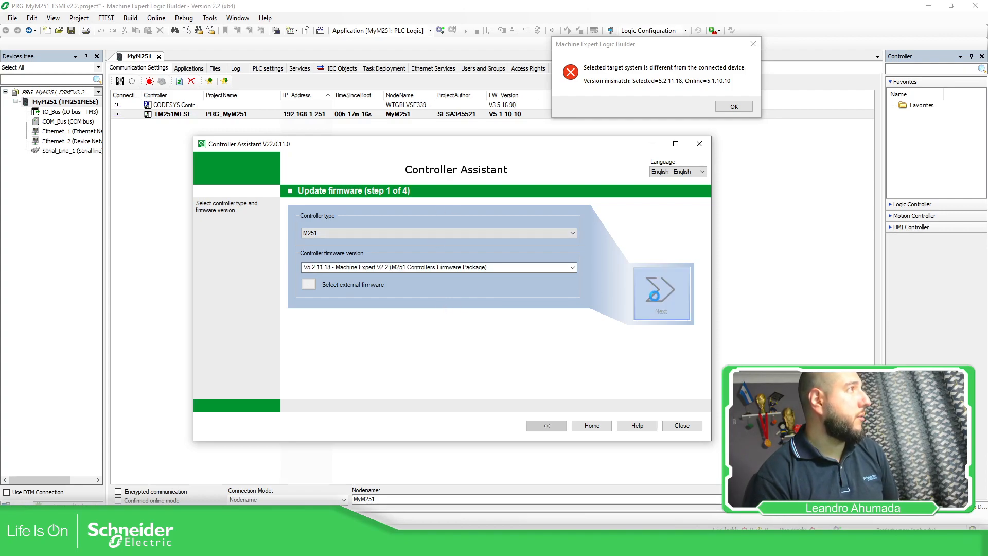
{"action": "left_click", "coordinate": [660, 292]}
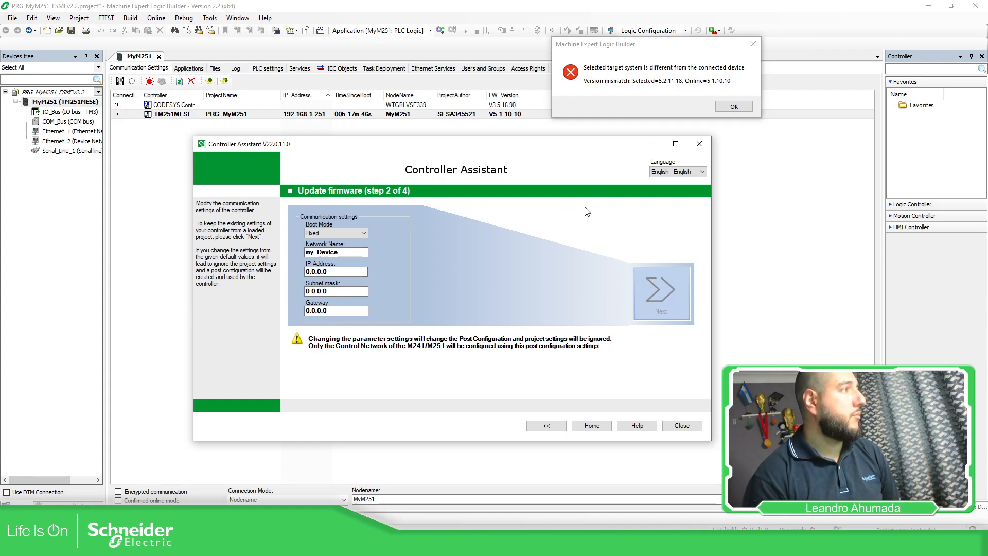
{"action": "mouse_move", "coordinate": [573, 225]}
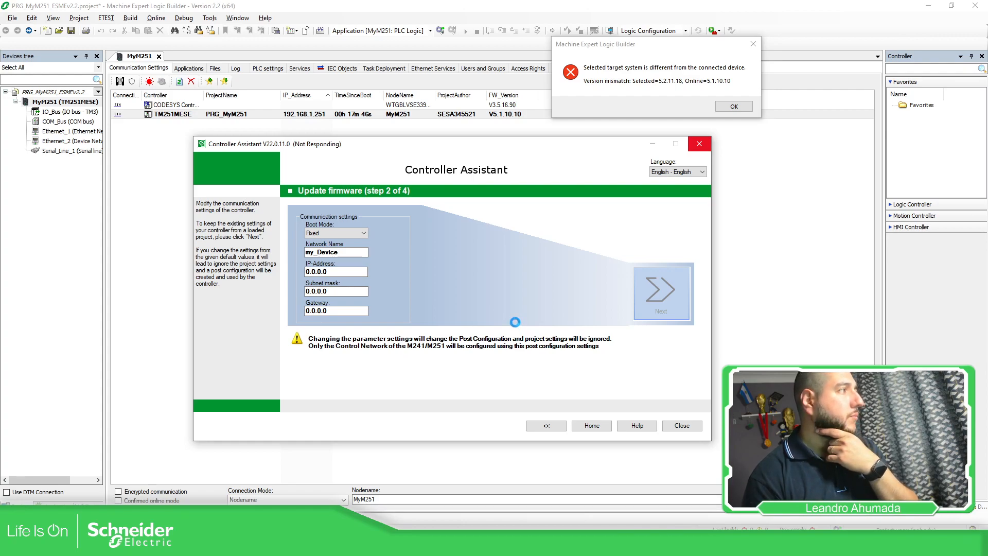
Step: Keep communication settings, view the firmware transfer options, then go back Home
{"action": "left_click", "coordinate": [660, 293]}
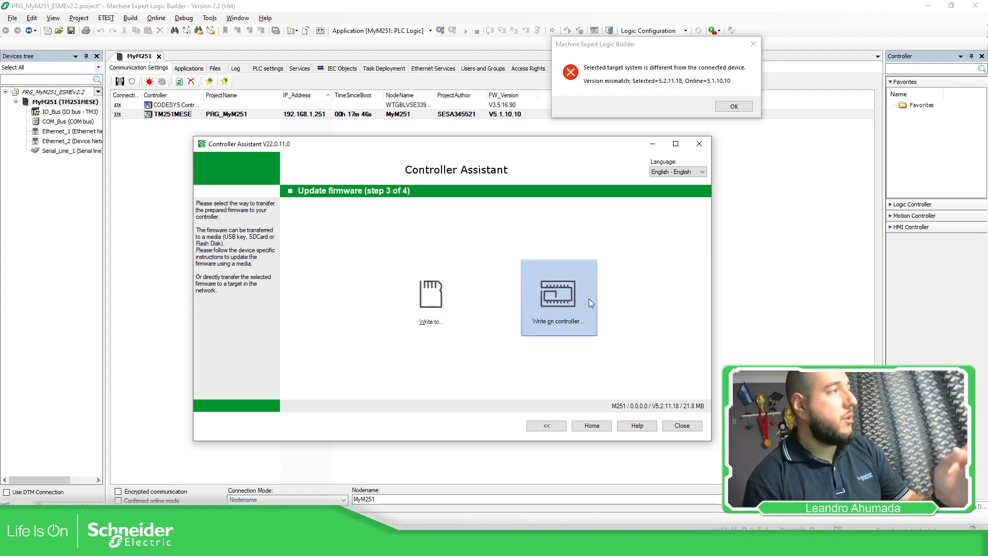
{"action": "mouse_move", "coordinate": [580, 317]}
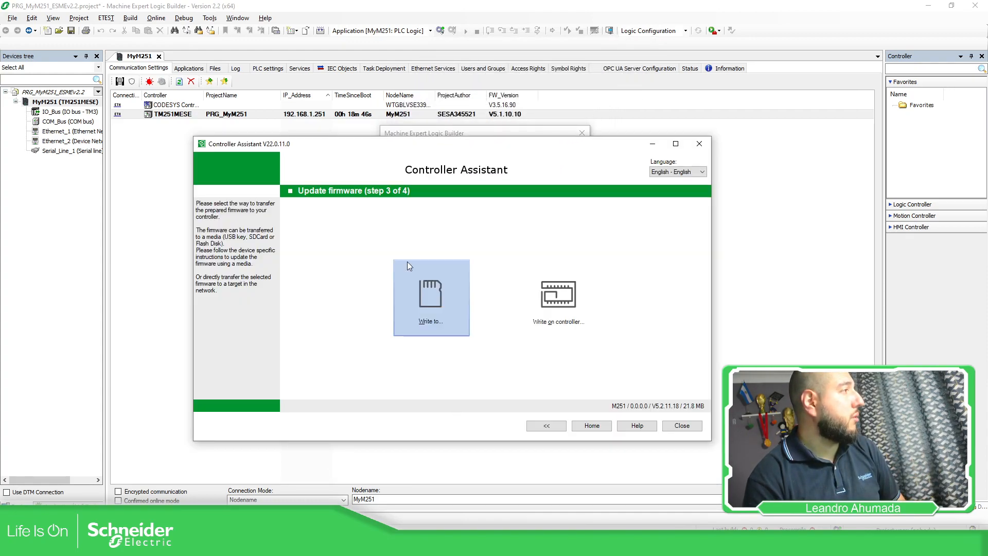
{"action": "left_click", "coordinate": [432, 297]}
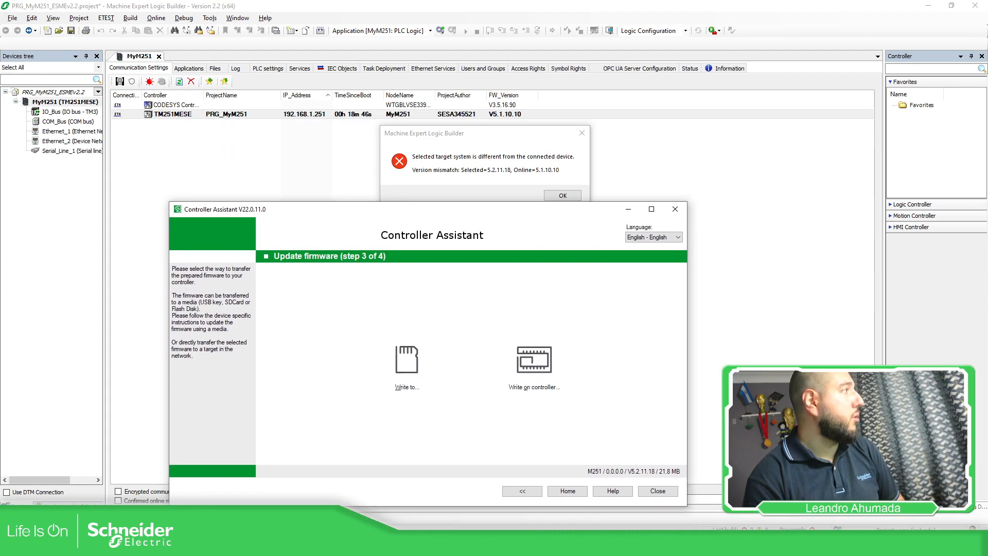
{"action": "left_click", "coordinate": [566, 491]}
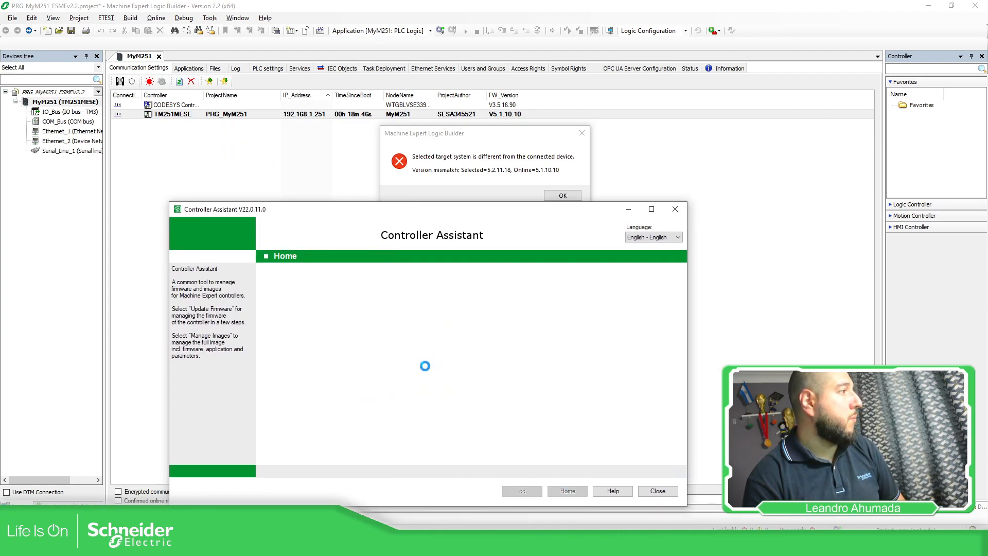